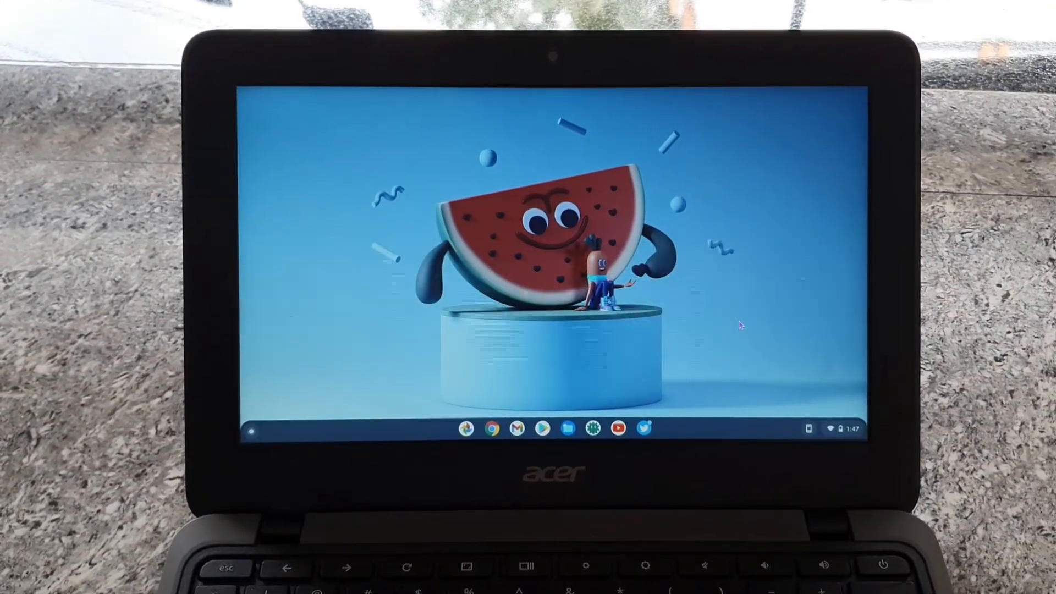
mouse_move(644, 428)
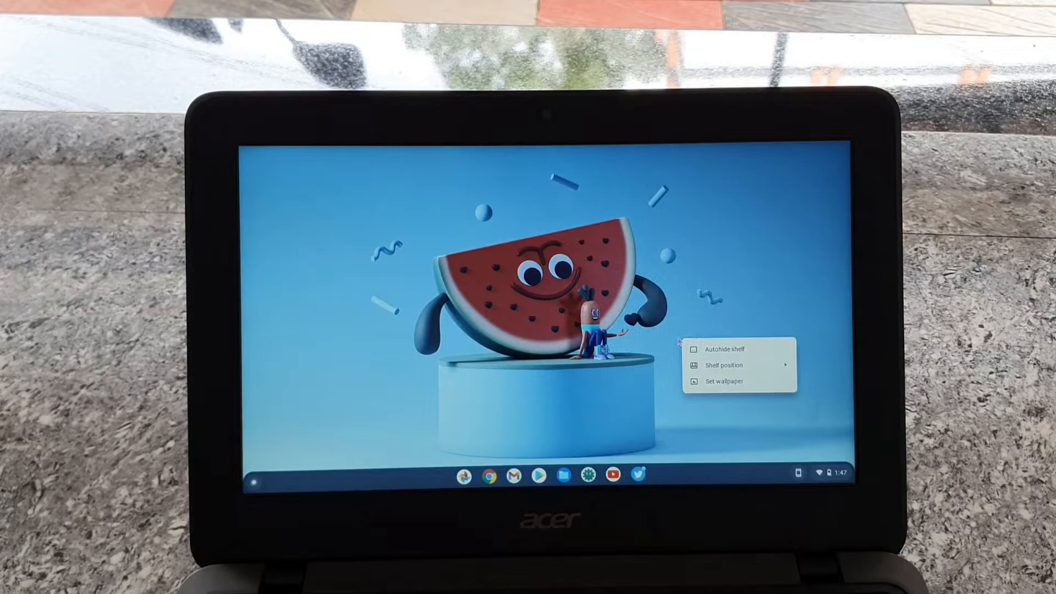
Step: Open the wallpaper picker from the desktop context menu after hovering Shelf position
click(723, 365)
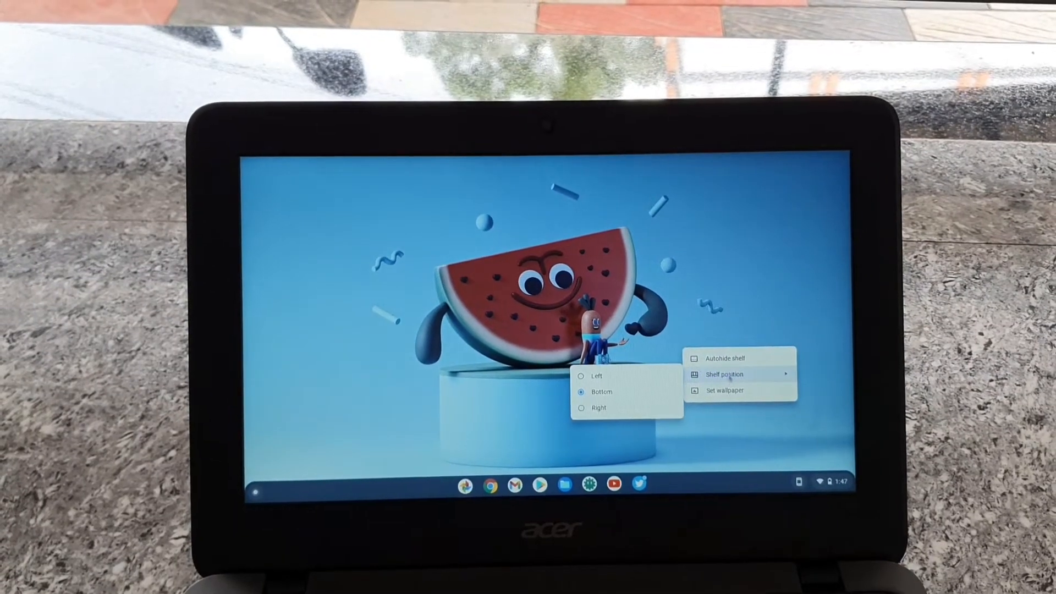
click(725, 390)
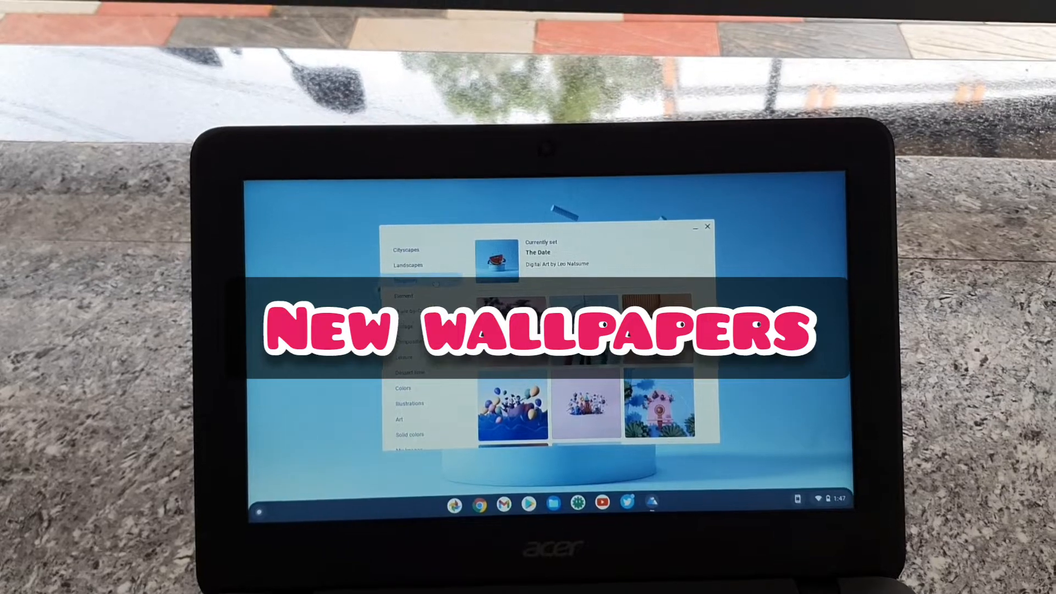
Step: Set the dancing characters image from the Imaginary category as the desktop wallpaper
click(407, 282)
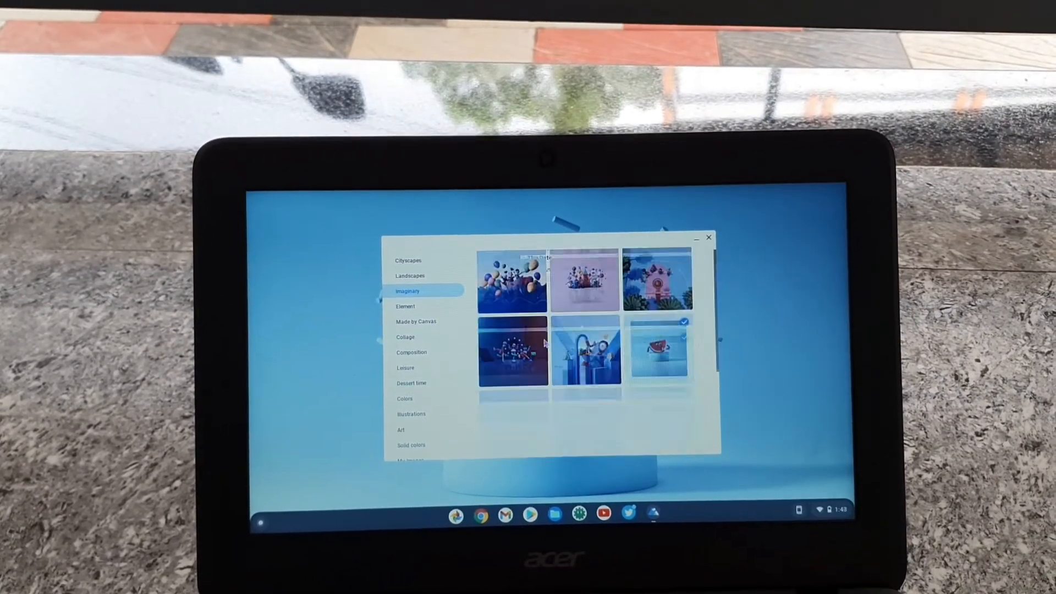
scroll(down, 3)
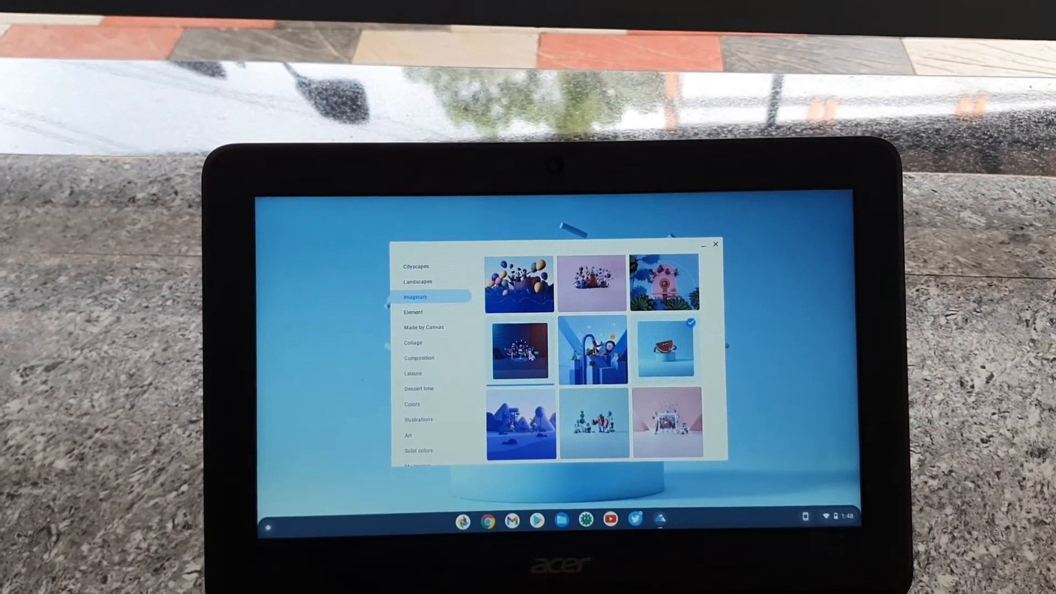
click(520, 350)
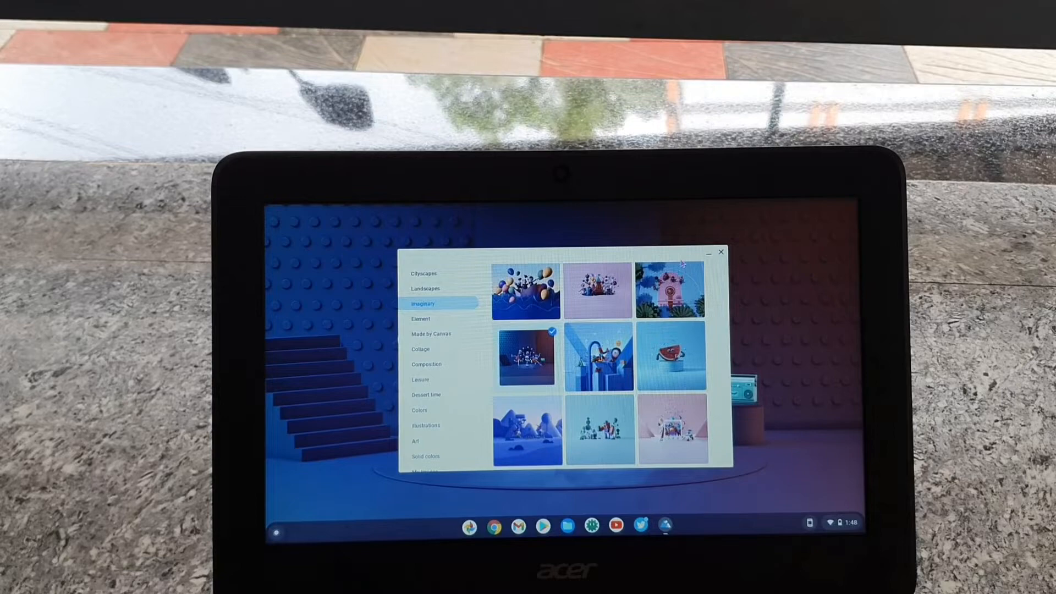
click(720, 251)
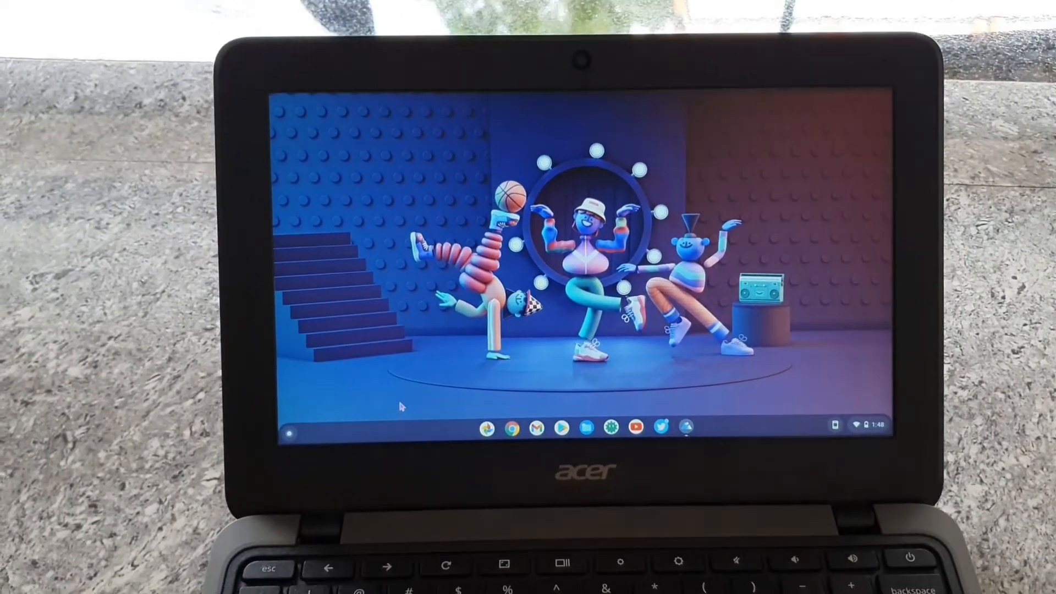
Step: Search the launcher for 'nearby share' and open the Nearby Share settings page
click(290, 434)
text(near)
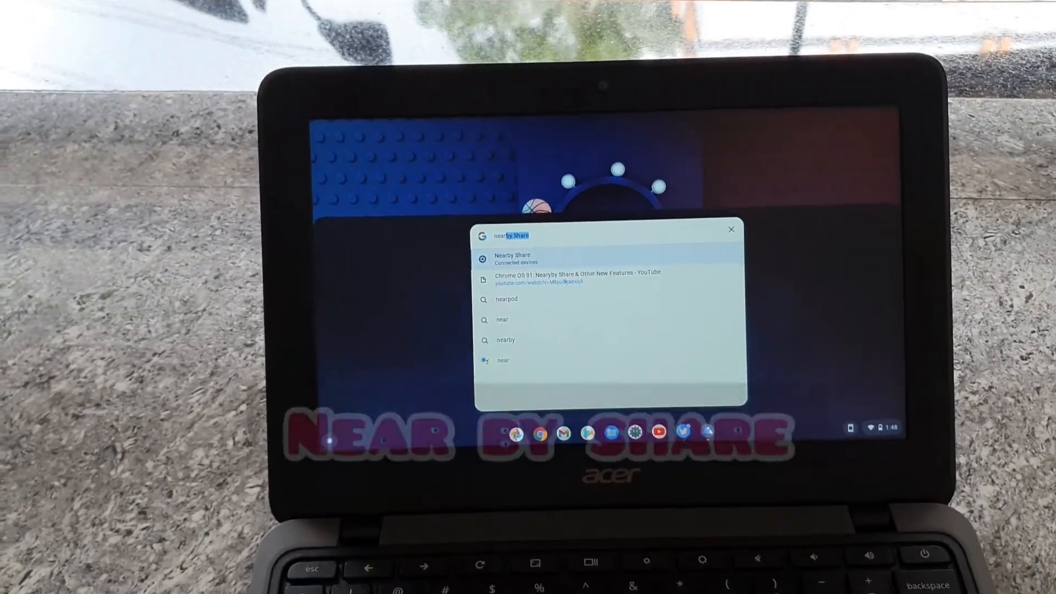
click(513, 257)
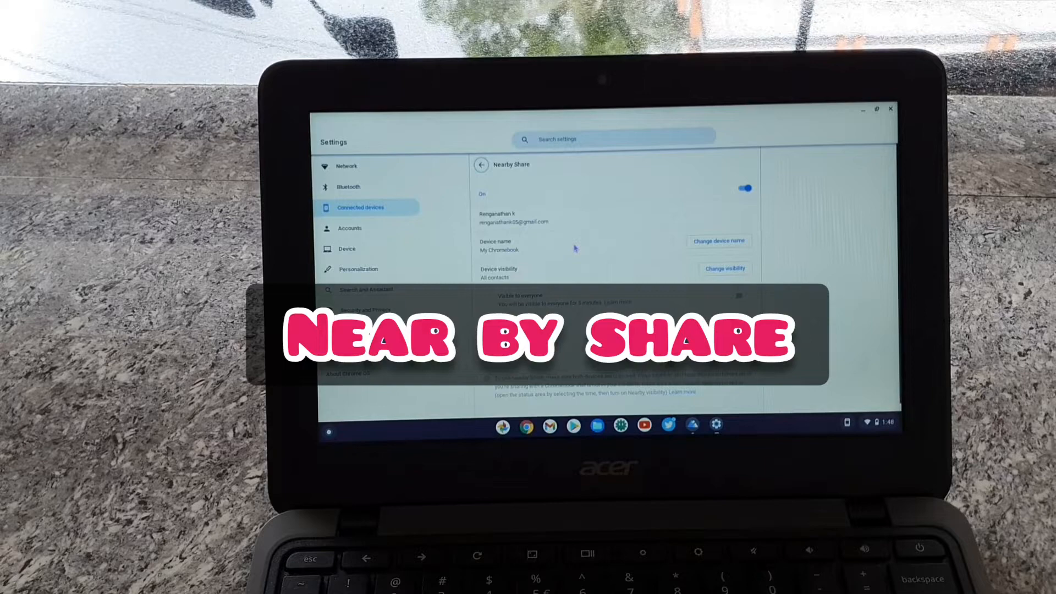